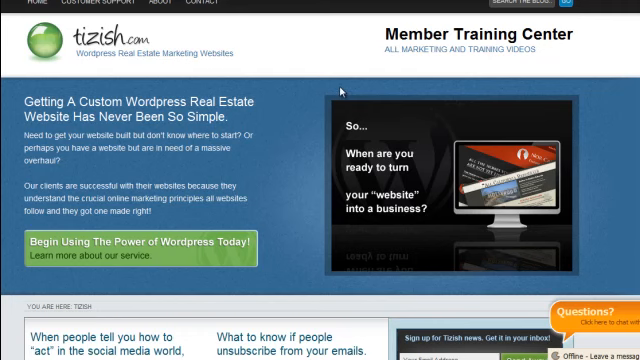
mouse_move(360, 87)
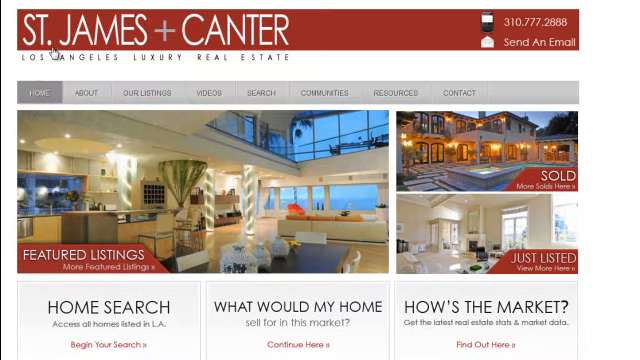
Scroll the live real estate site down and back up before going to Posts.
scroll("down", 3)
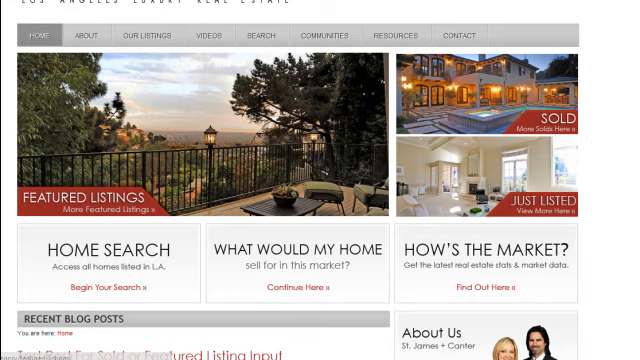
scroll("up", 3)
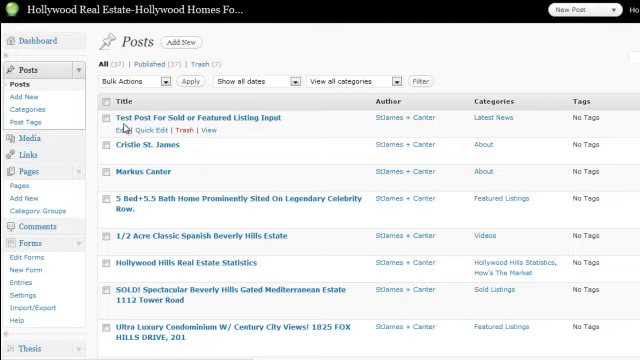
mouse_move(178, 147)
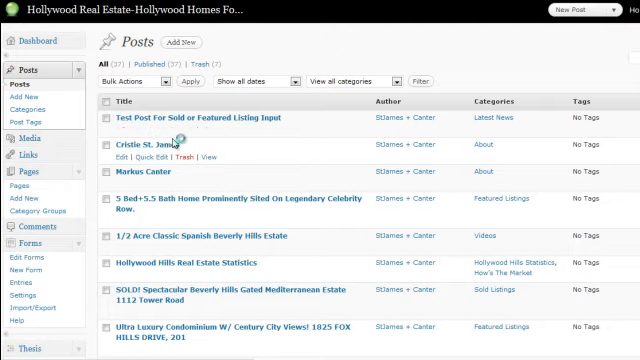
Edit the sold/featured listings test post, replacing its body with 'This is the text.'.
left_click(211, 118)
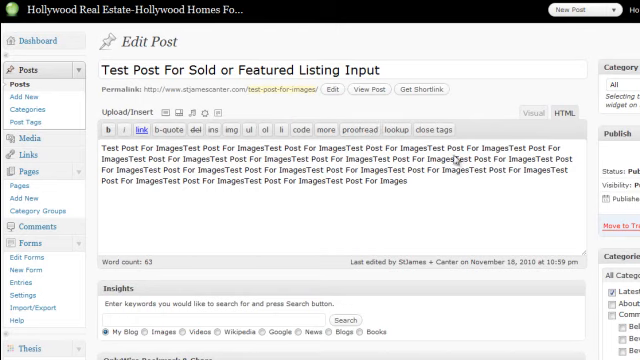
left_click(525, 111)
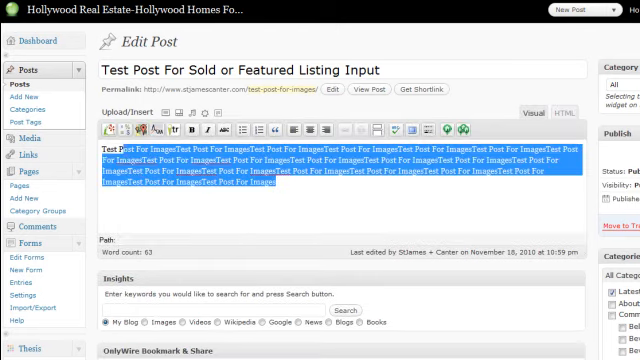
type("This")
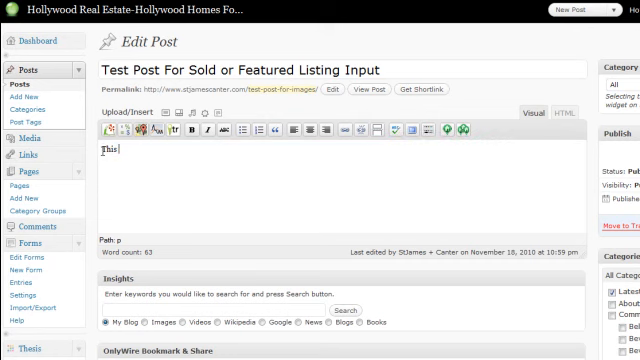
type("is the descri")
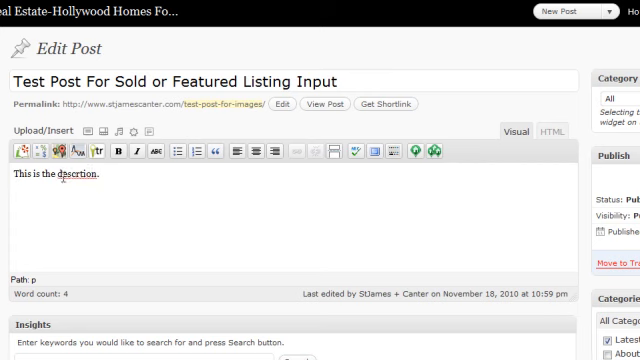
right_click(70, 178)
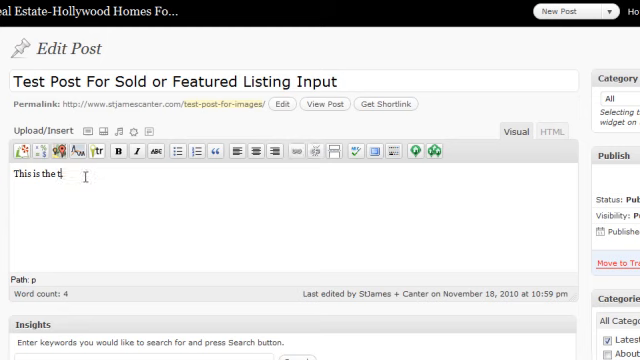
type("ext.")
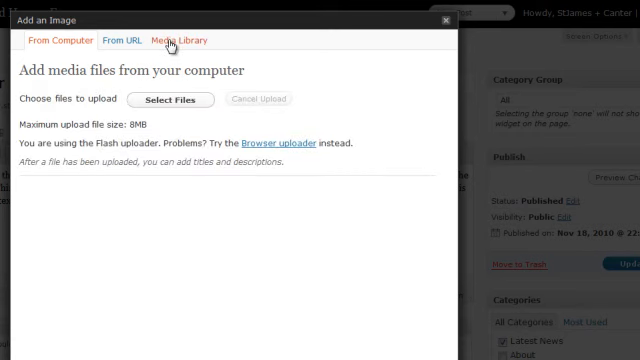
Insert the pool villa photo 13333 from the Media Library into the post.
left_click(171, 40)
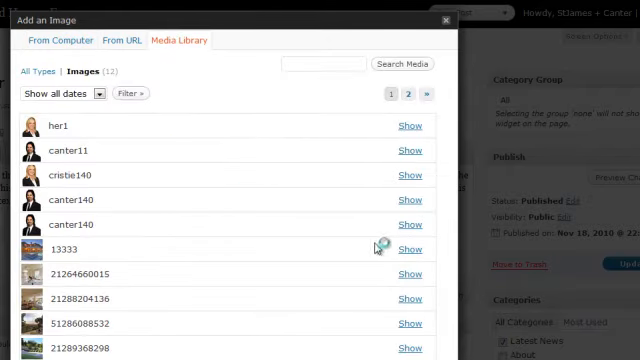
left_click(408, 249)
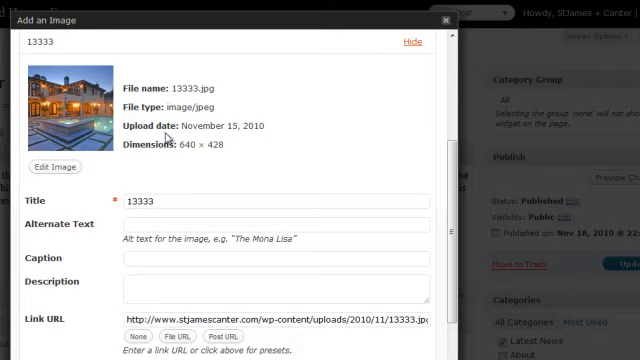
scroll("down", 3)
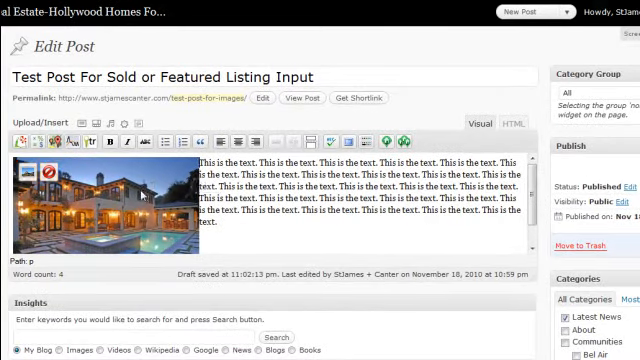
Center the villa photo and left-align the body text paragraph below it.
left_click(225, 141)
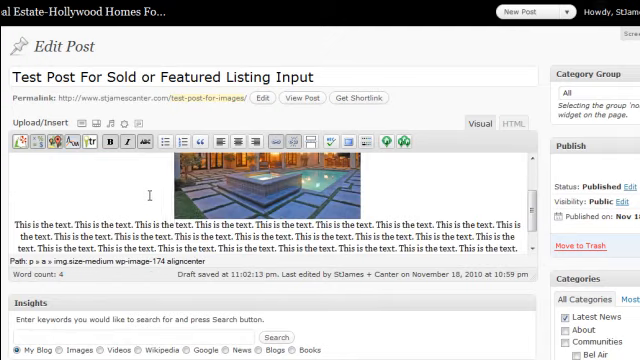
scroll("down", 3)
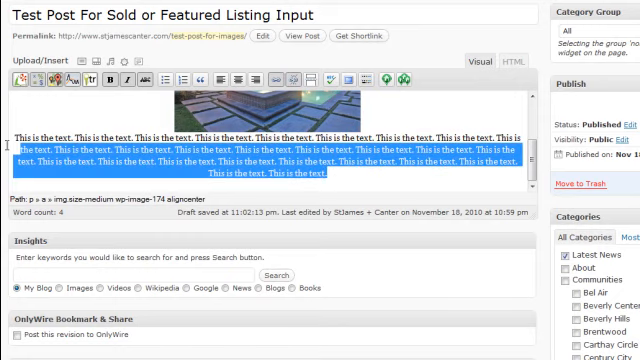
left_click(215, 76)
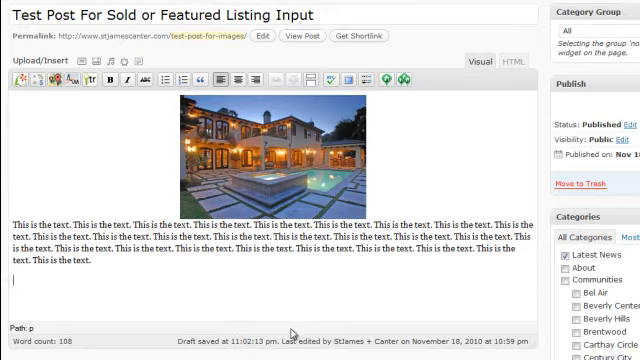
scroll("down", 3)
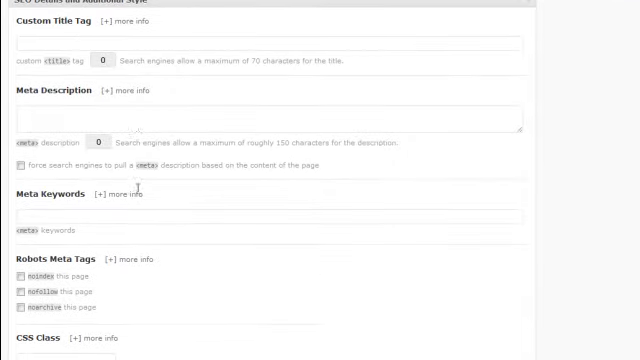
Scroll past the SEO, Post Image and JavaScript panels to General Property Info.
scroll("down", 3)
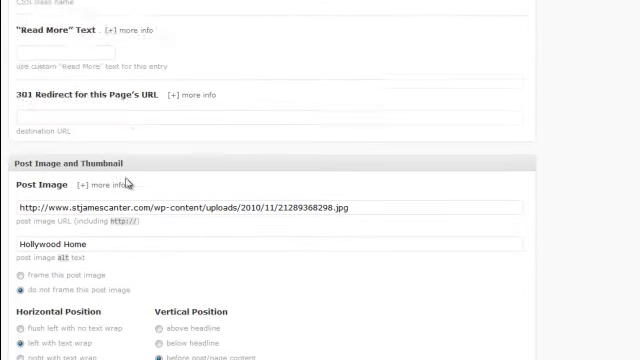
scroll("down", 3)
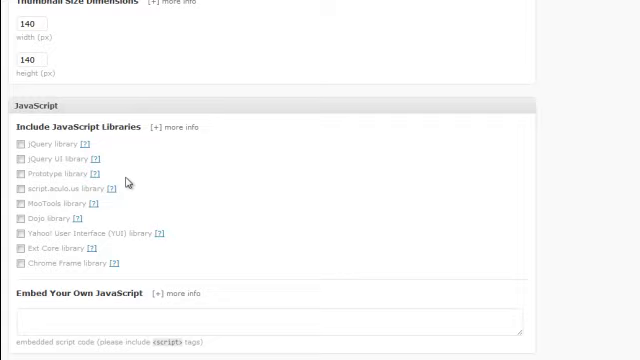
scroll("down", 3)
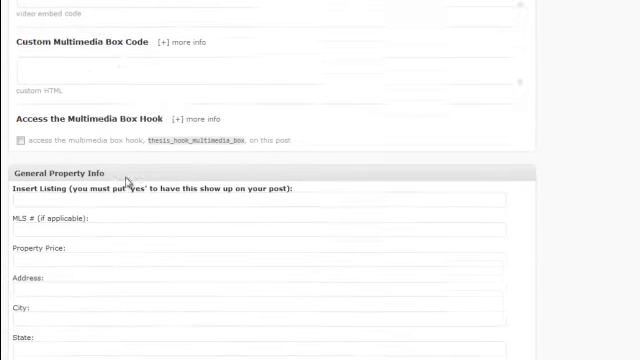
scroll("down", 3)
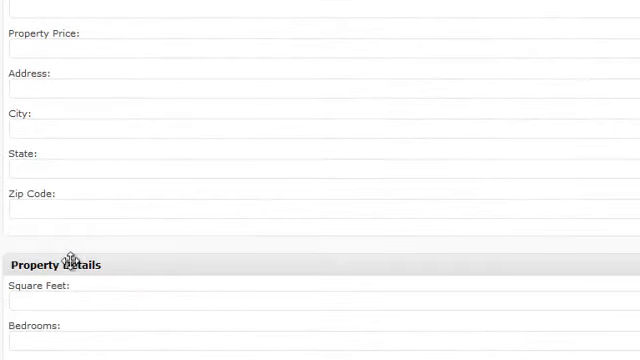
scroll("up", 3)
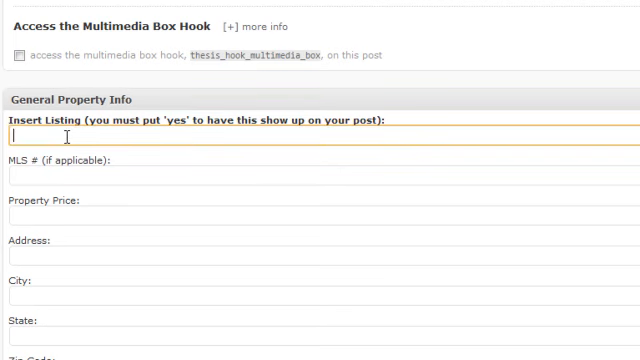
Fill General Property Info: yes, MLS 555555, price, 123 Main ST, FakeTown, Ca, zip 55555.
type("yes")
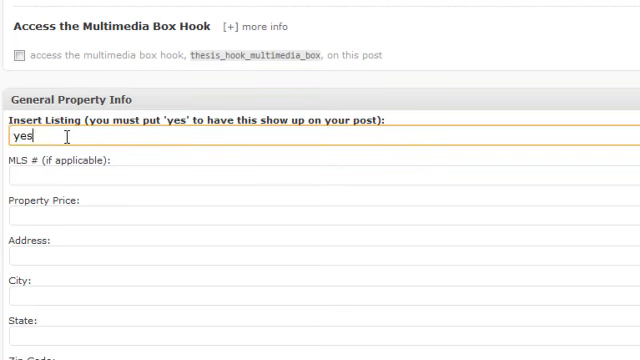
type("55")
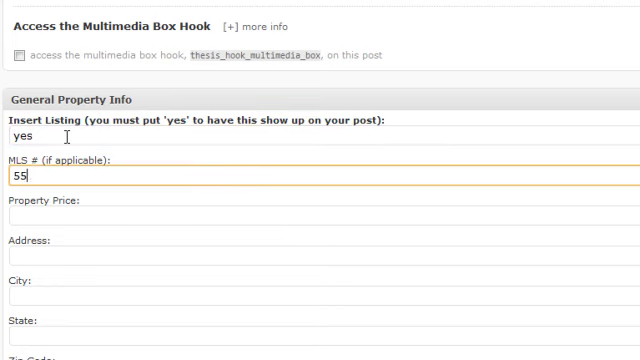
type("5555")
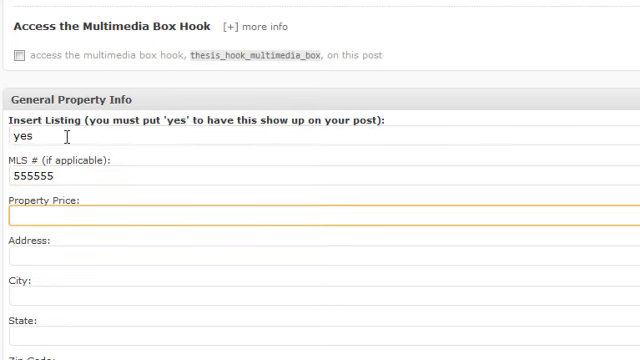
type("123,123,123")
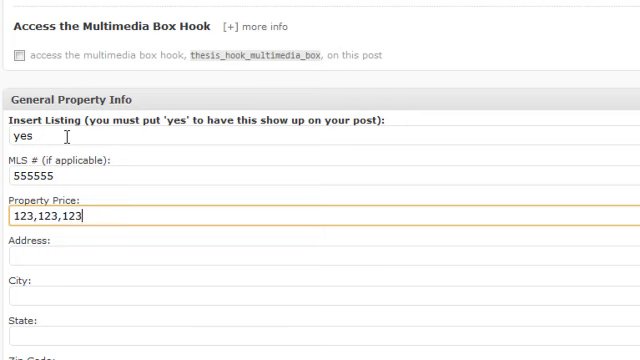
left_click(320, 258)
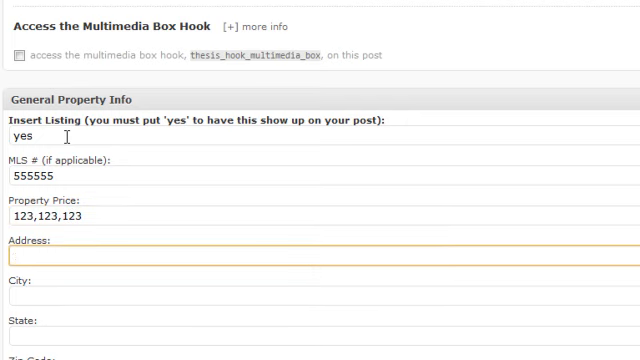
type("123 Main ST")
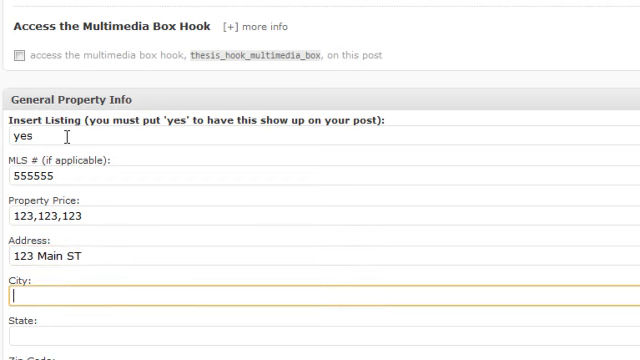
type("FAke")
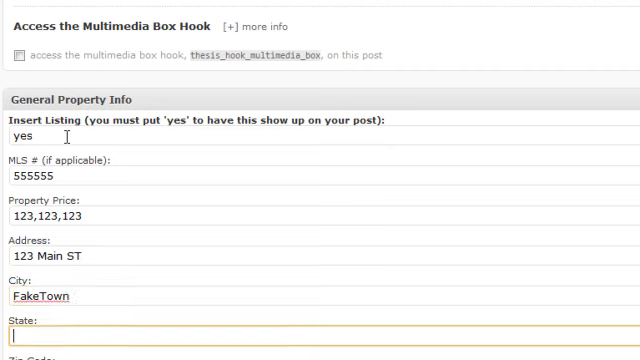
type("Ca")
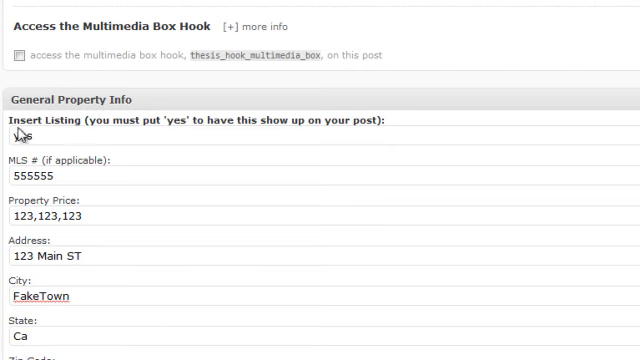
scroll("down", 3)
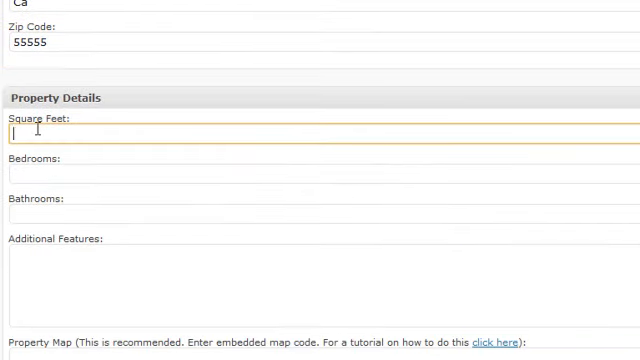
Enter 1234 sq ft, 5 bedrooms, 4 bathrooms and an Additional Features paragraph.
type("1234")
left_click(324, 174)
type("5")
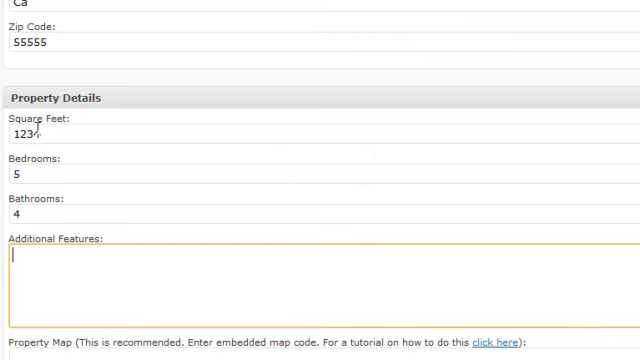
type("Here are")
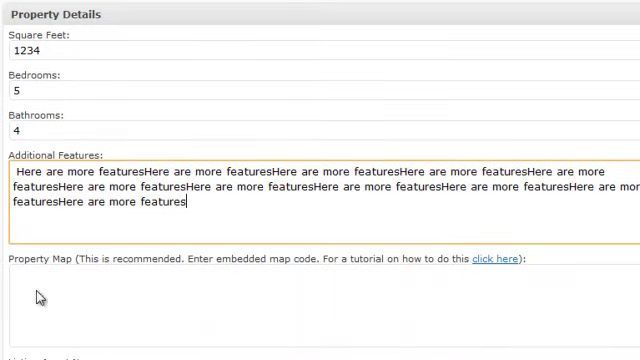
scroll("down", 3)
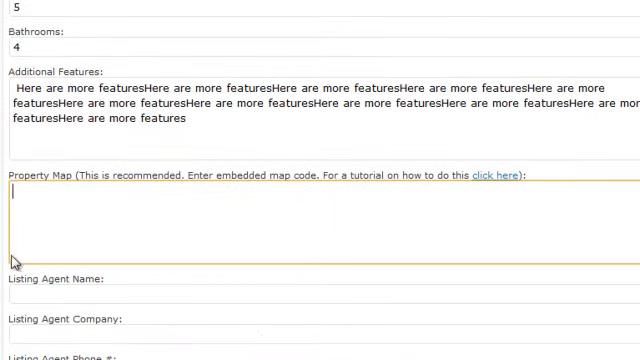
mouse_move(485, 182)
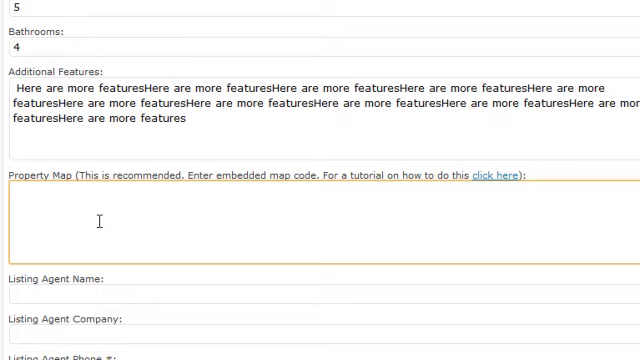
scroll("down", 3)
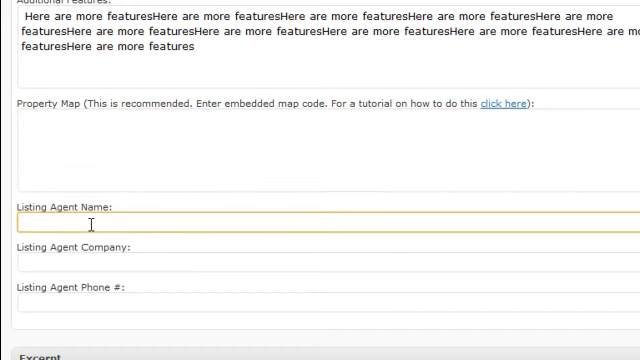
type("John Doe")
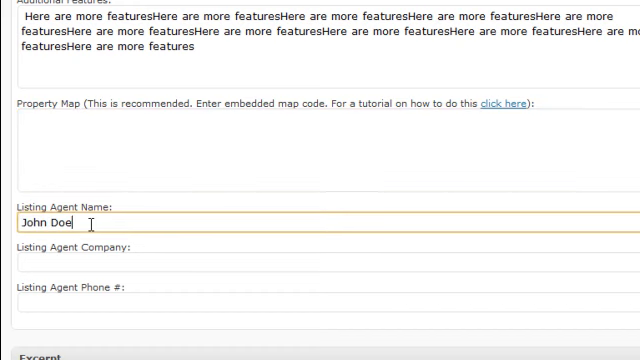
type("John")
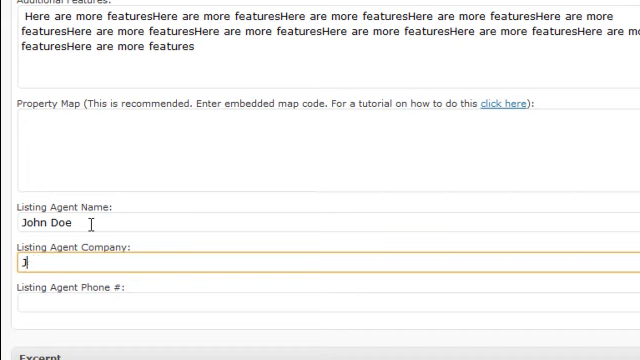
type("JD REal Estate")
left_click(328, 302)
type("555-555-5555")
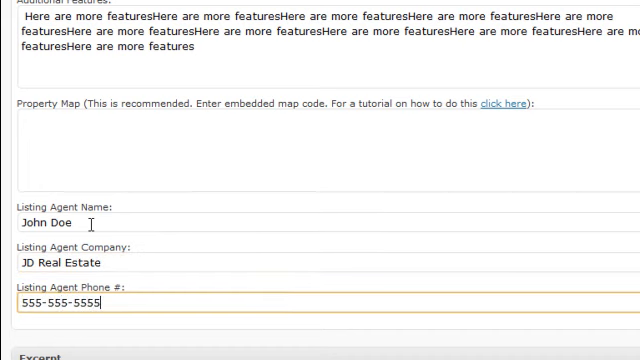
scroll("up", 3)
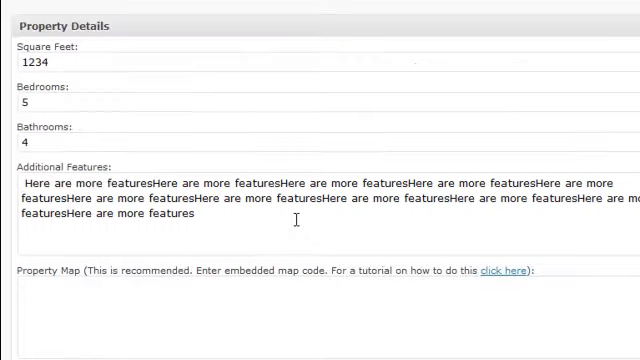
scroll("down", 3)
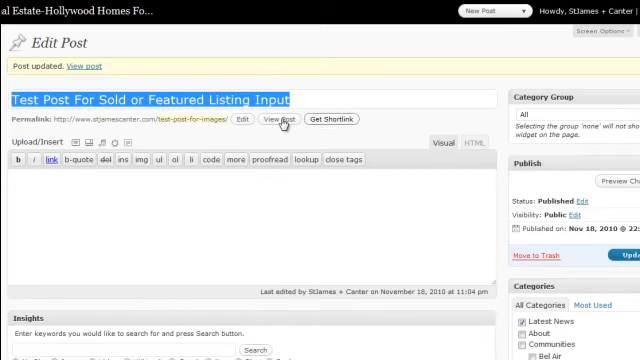
View the updated test post on the live St. James + Canter site.
left_click(460, 142)
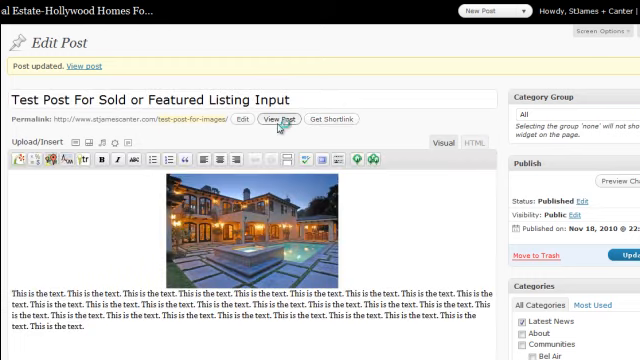
left_click(280, 119)
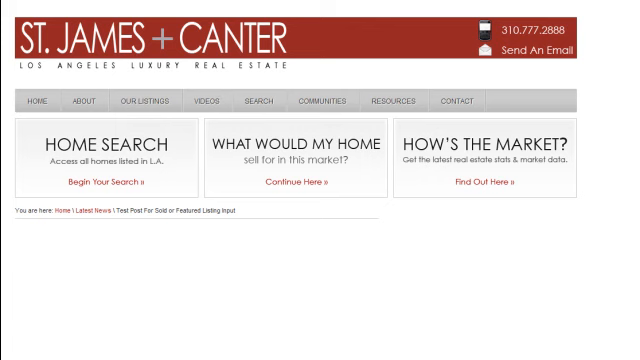
Scroll the live post through Property Details, Additional Features and Listing Agent contact info.
scroll("down", 3)
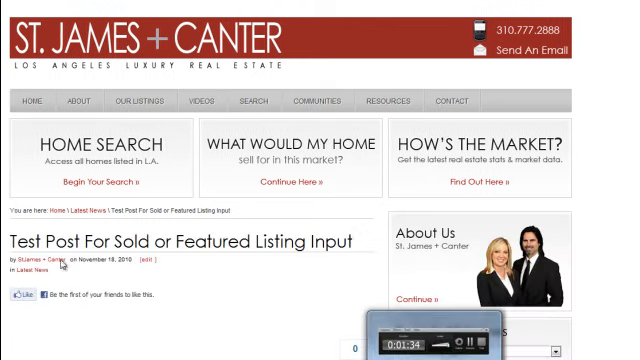
scroll("down", 3)
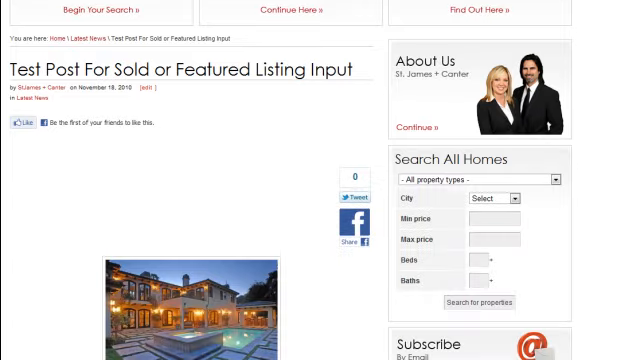
scroll("down", 3)
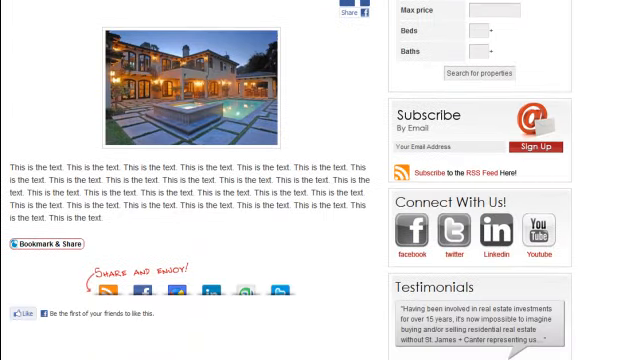
scroll("down", 3)
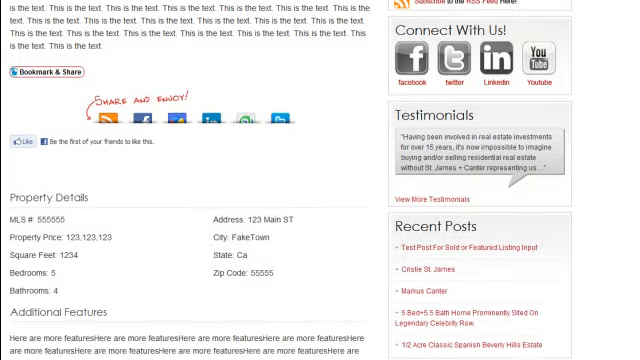
scroll("down", 3)
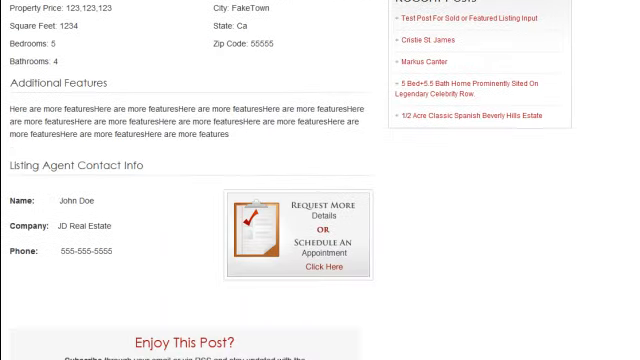
scroll("down", 3)
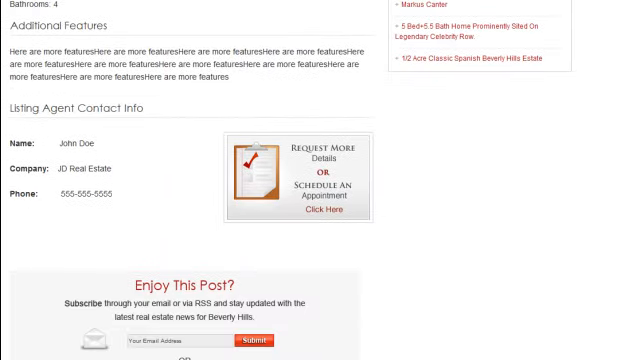
scroll("down", 3)
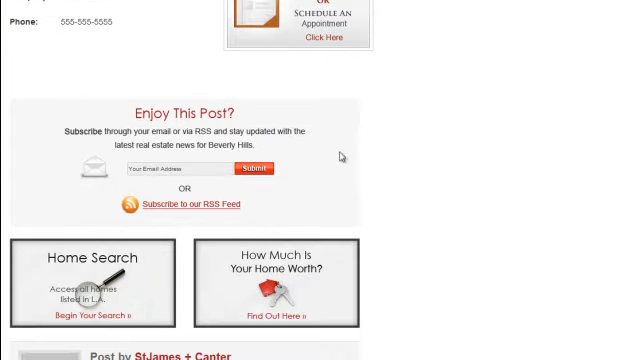
scroll("up", 3)
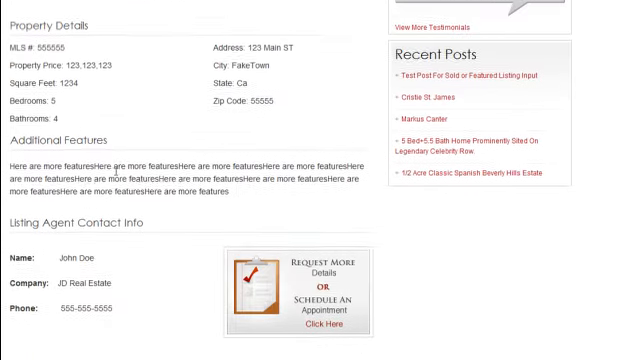
scroll("up", 3)
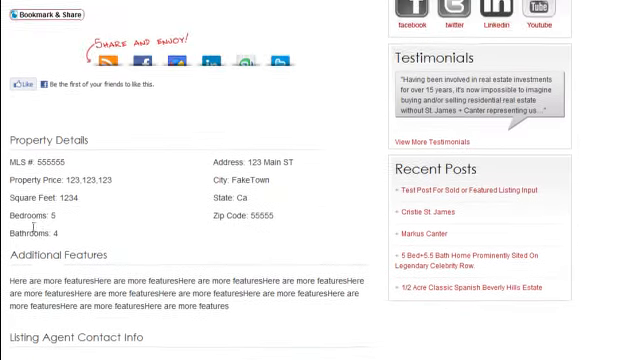
scroll("up", 3)
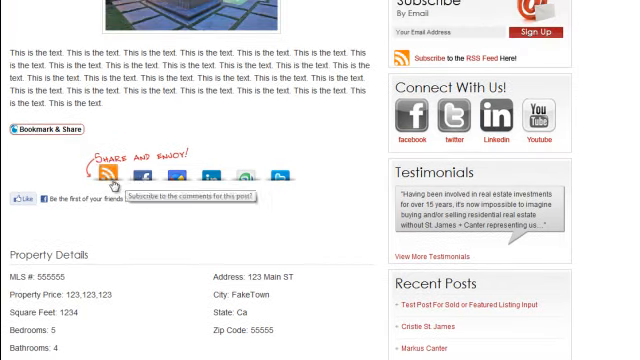
mouse_move(113, 186)
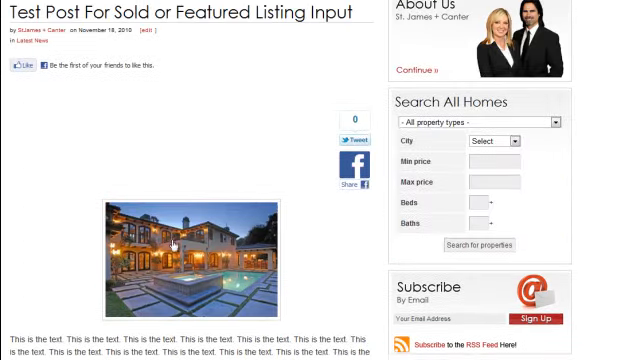
mouse_move(218, 195)
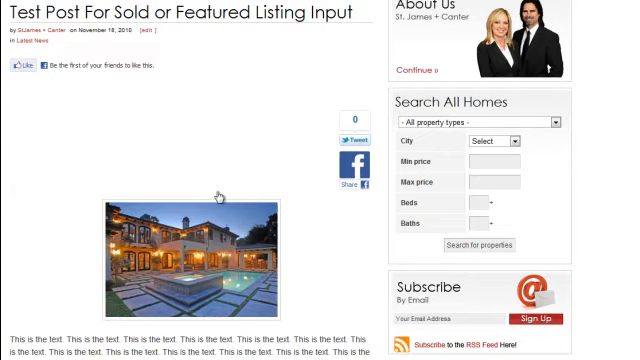
scroll("down", 3)
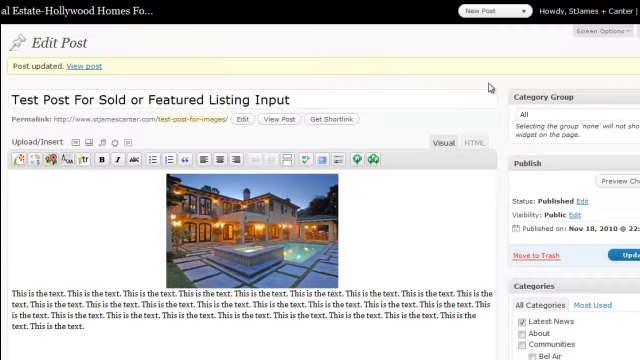
scroll("down", 3)
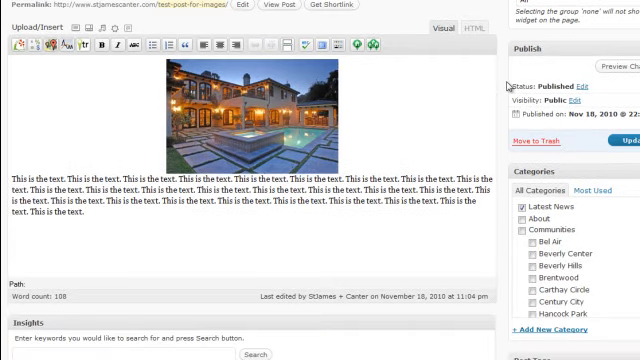